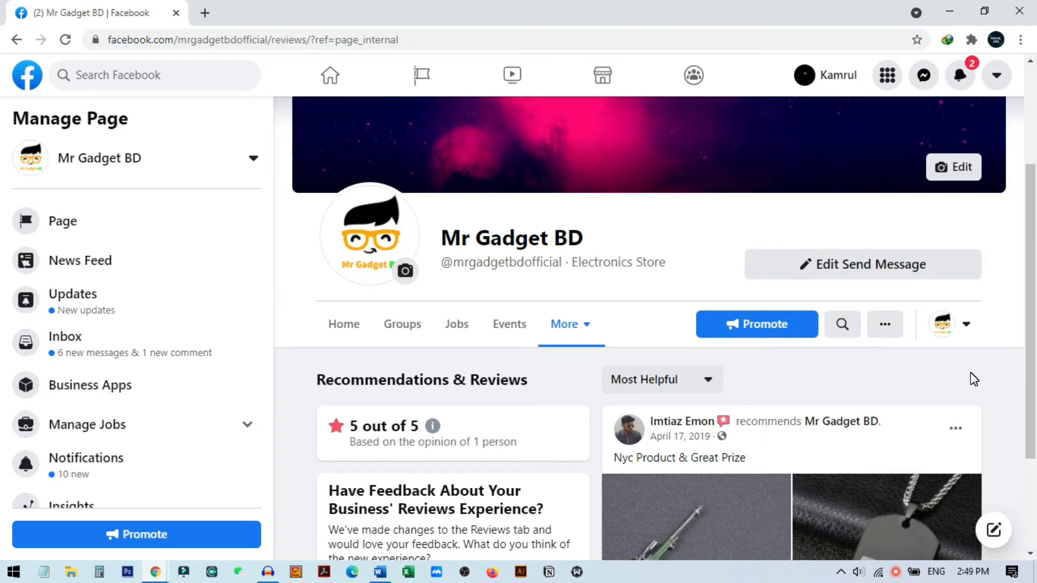
mouse_move(740, 342)
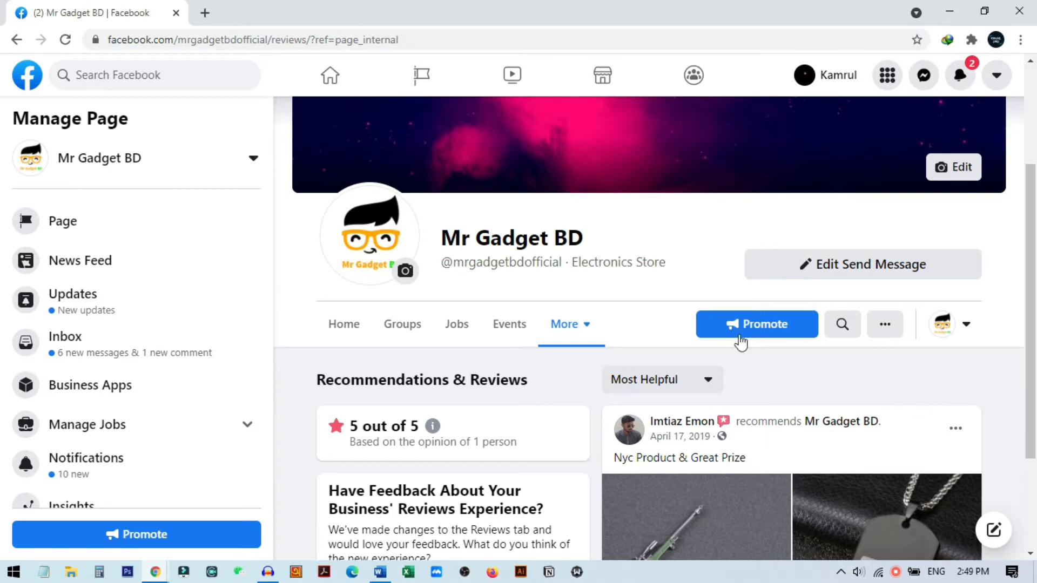
Check the page's extra tabs, then reach the Mr Gadget BD Page Settings from the Manage Page sidebar
click(564, 324)
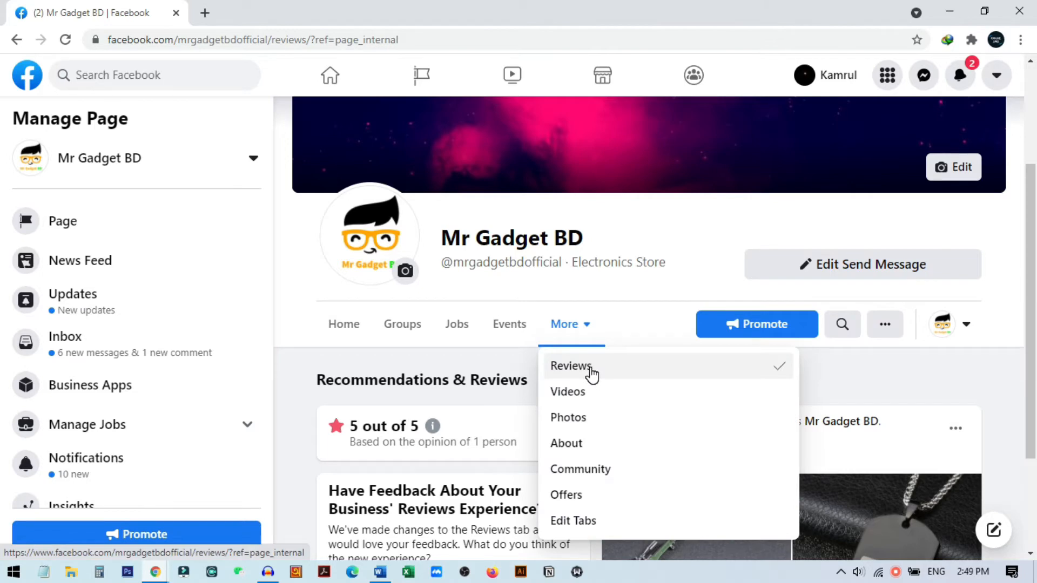
click(569, 366)
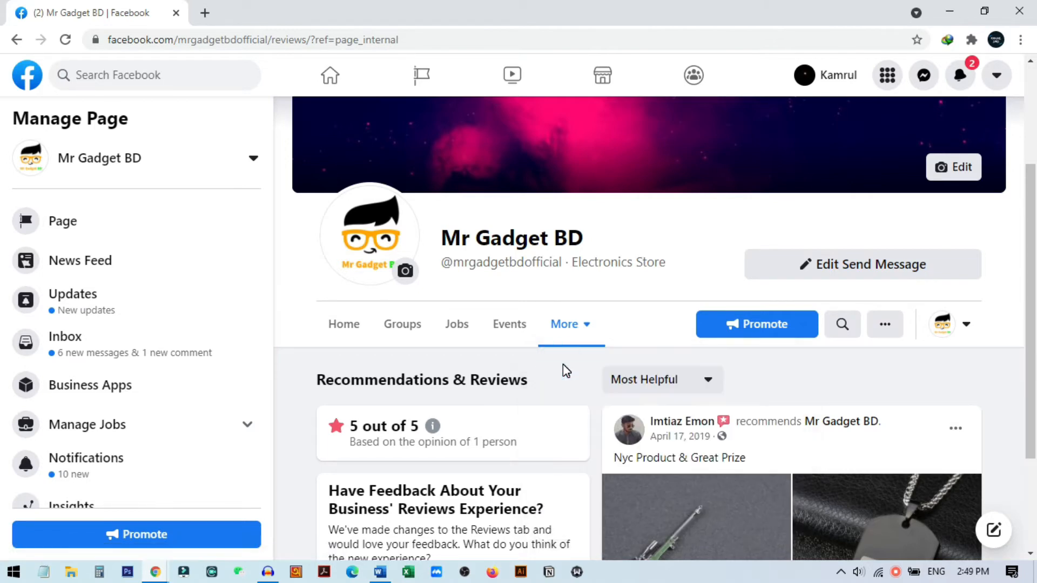
scroll(down, 3)
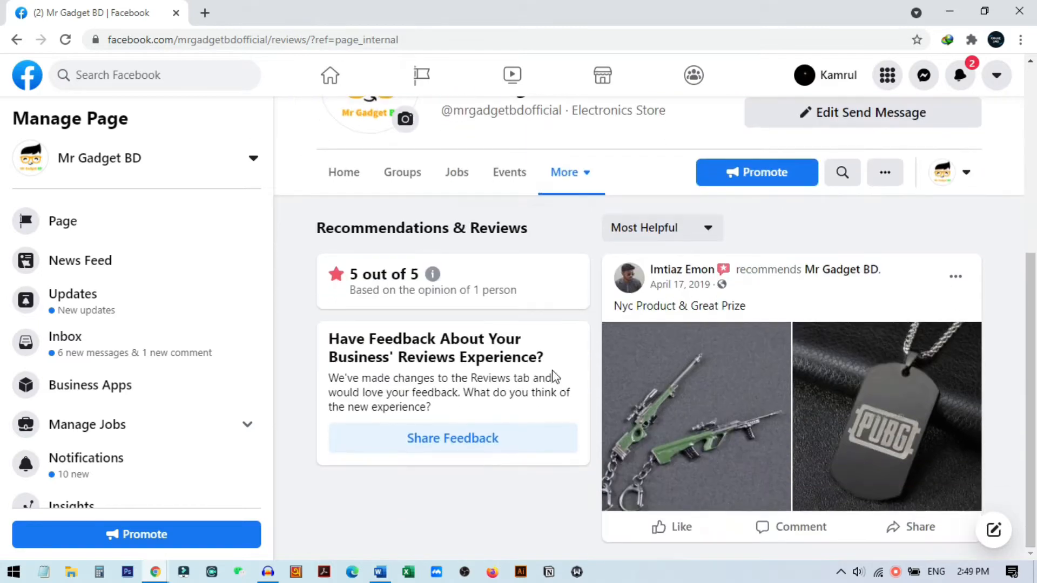
mouse_move(844, 309)
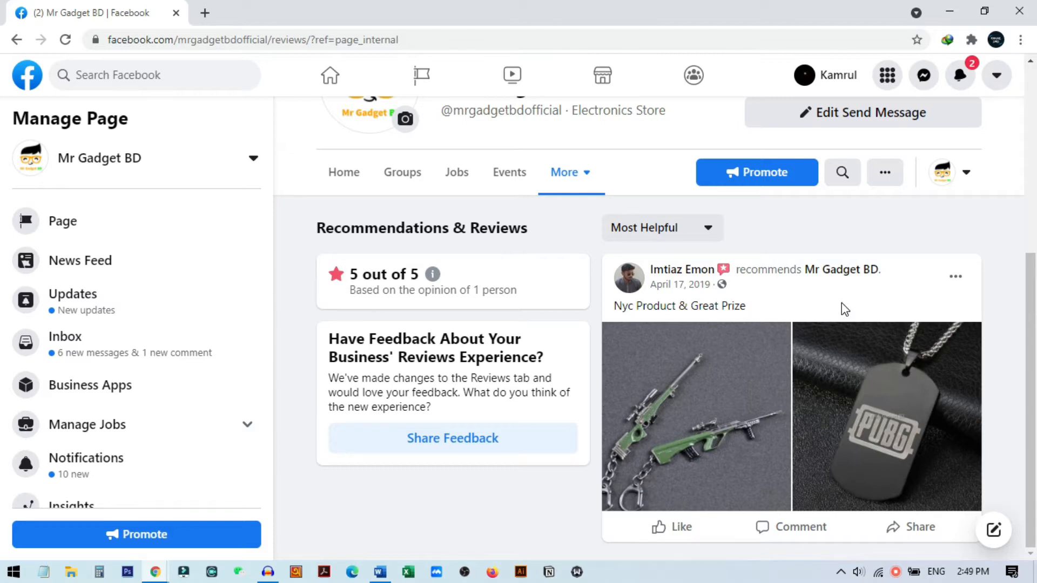
mouse_move(622, 402)
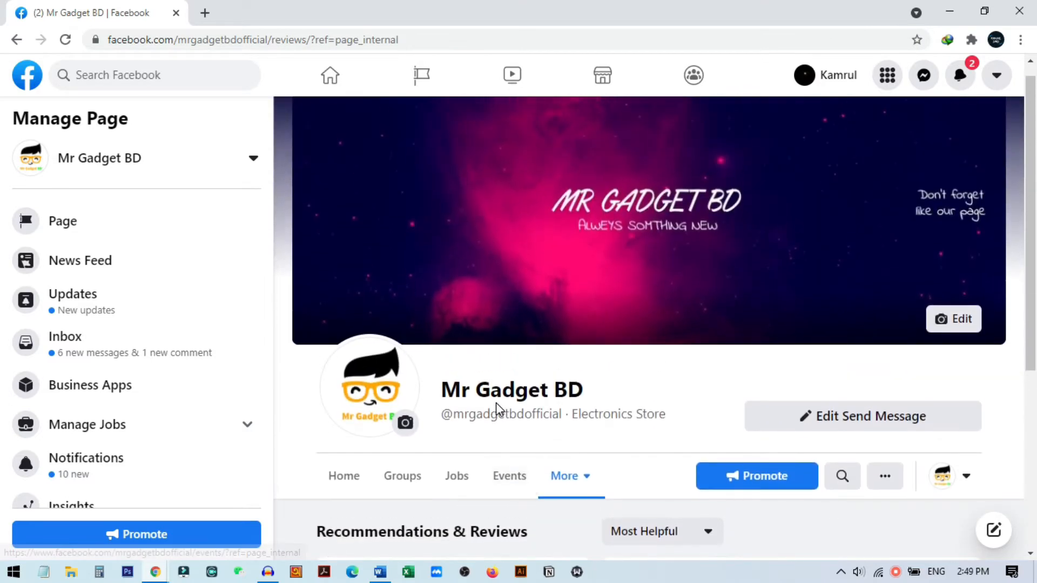
scroll(down, 3)
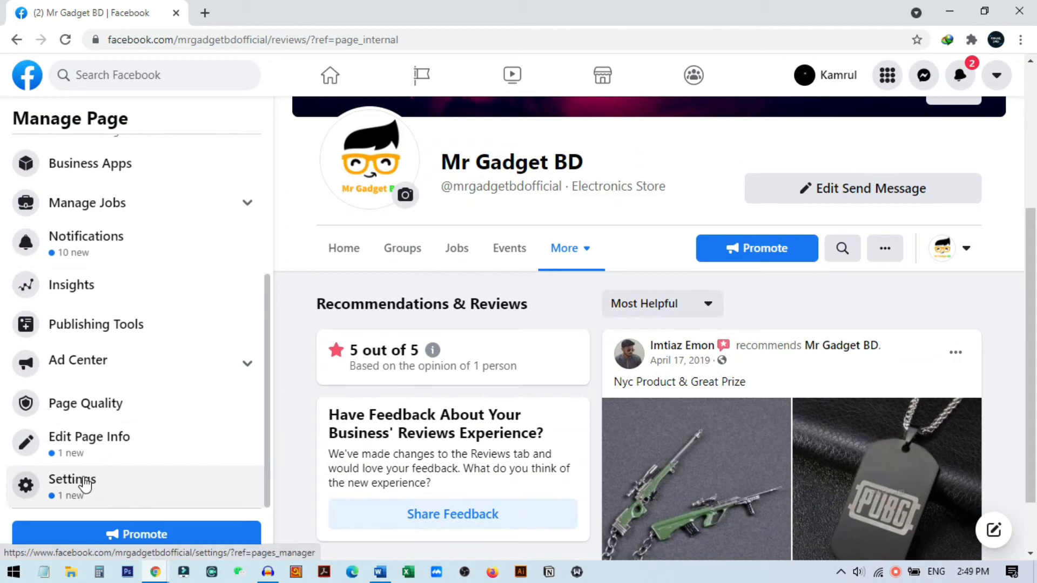
click(73, 478)
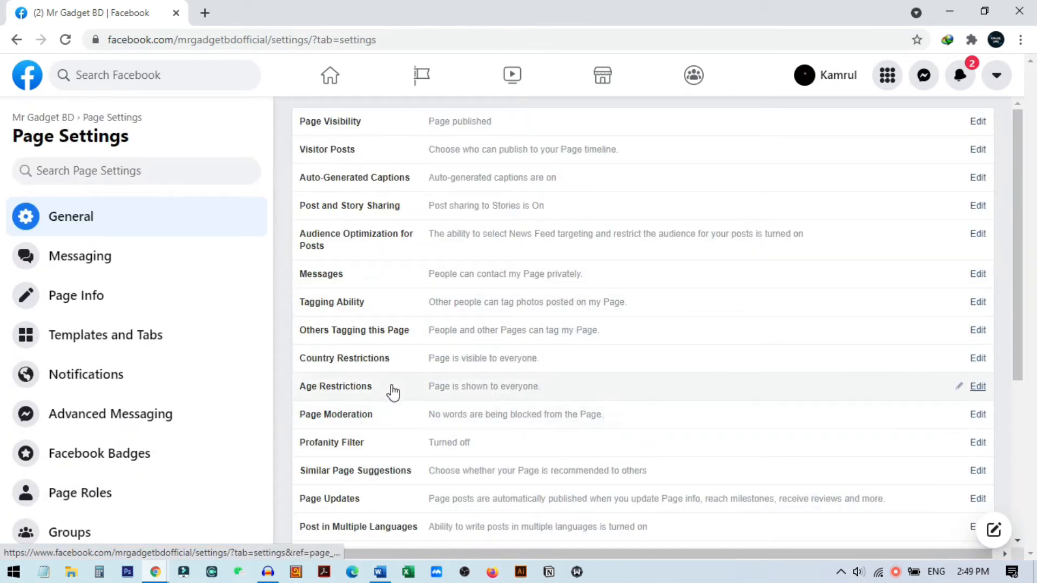
mouse_move(450, 233)
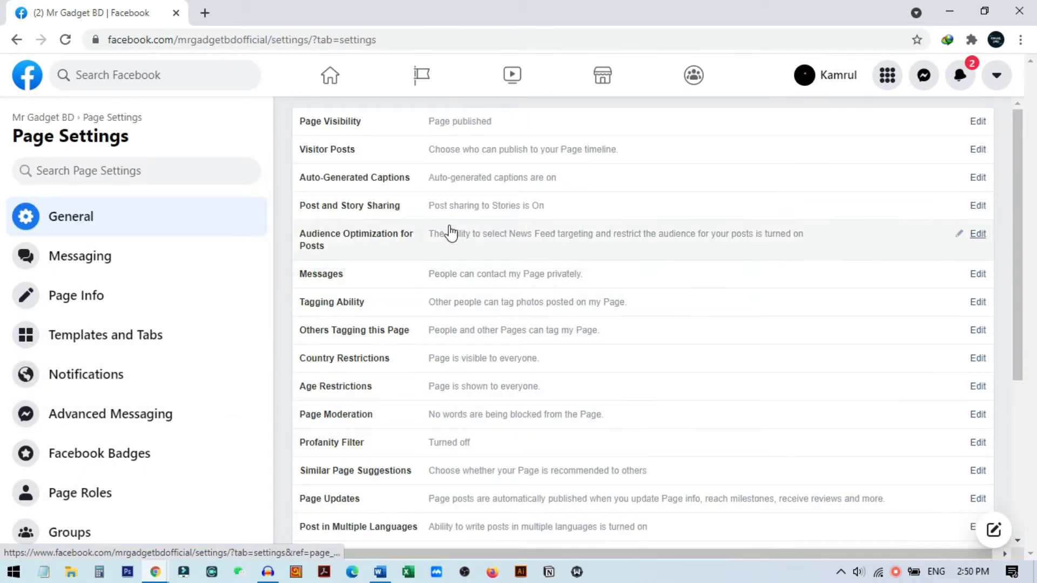
mouse_move(572, 161)
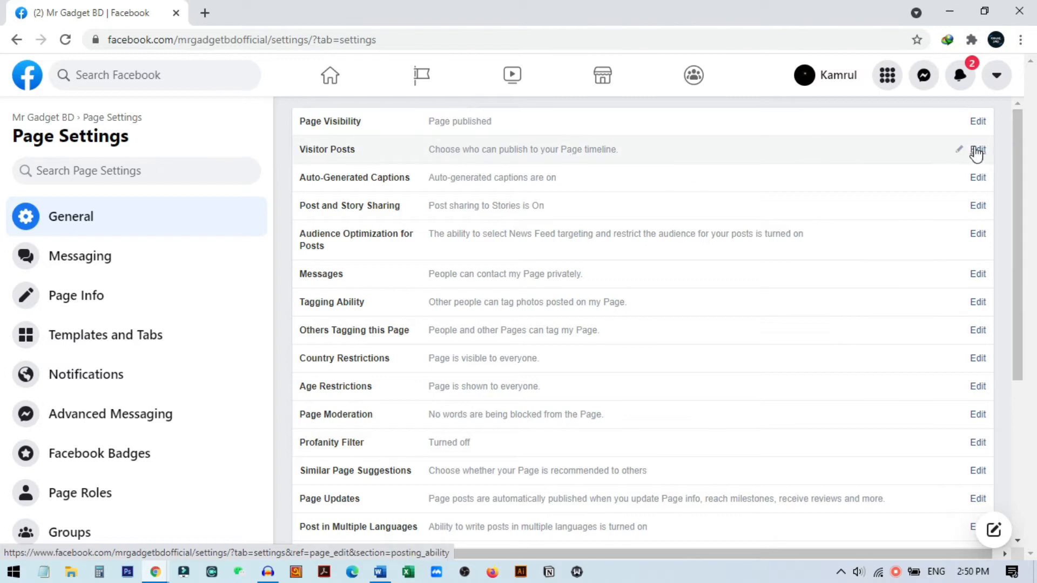
Look at the Visitor Posts setting in General and dismiss it without saving changes
click(977, 149)
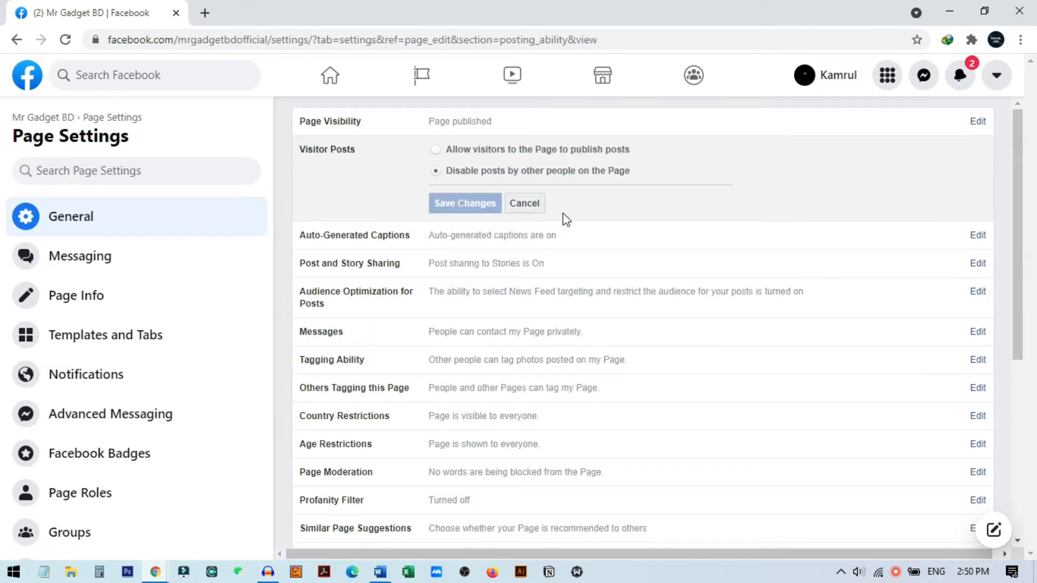
click(523, 203)
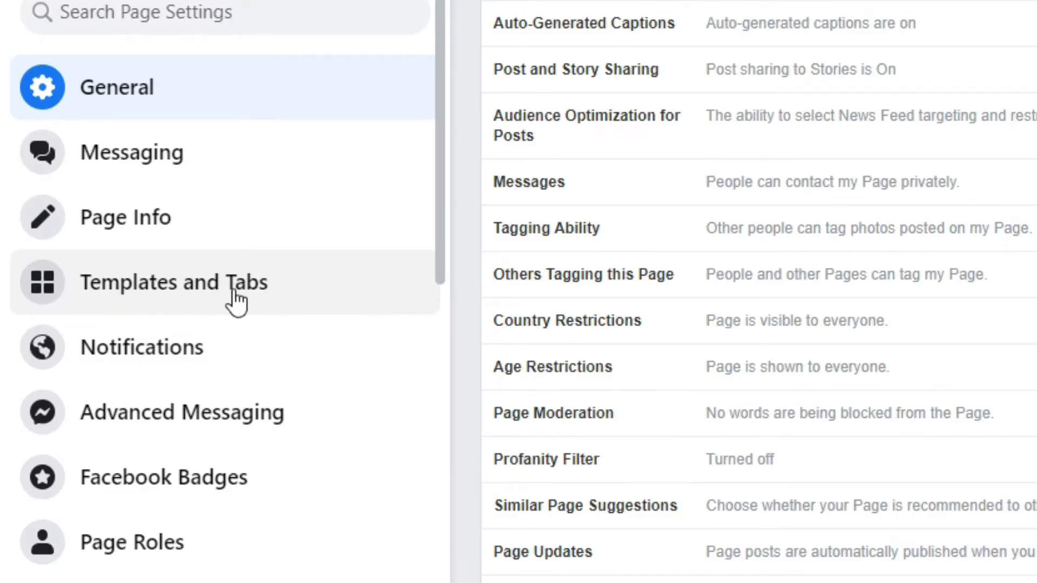
Show the Templates and Tabs settings with Groups, Jobs, Events and Reviews all switched on
click(171, 282)
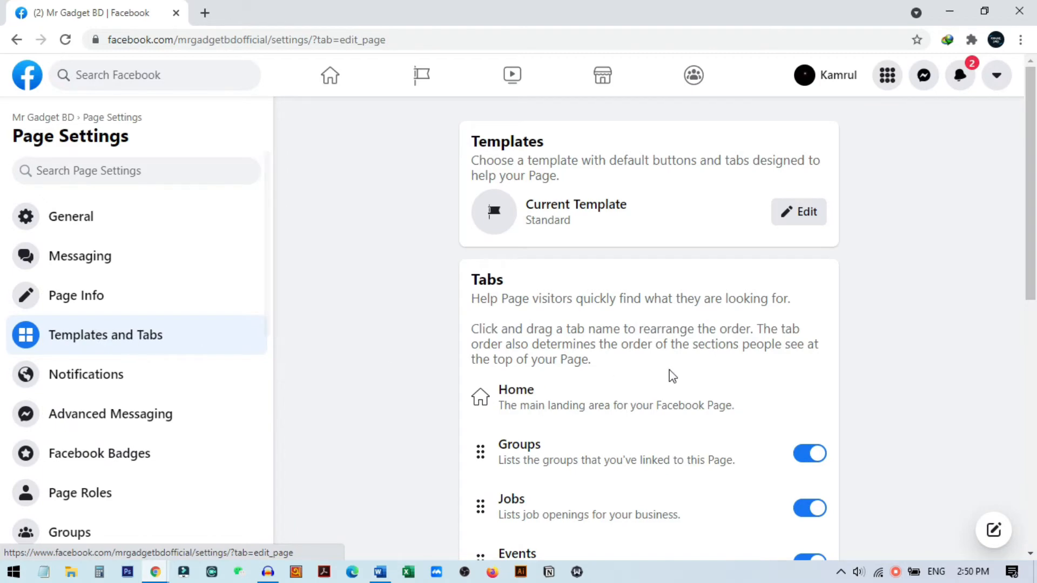
scroll(down, 3)
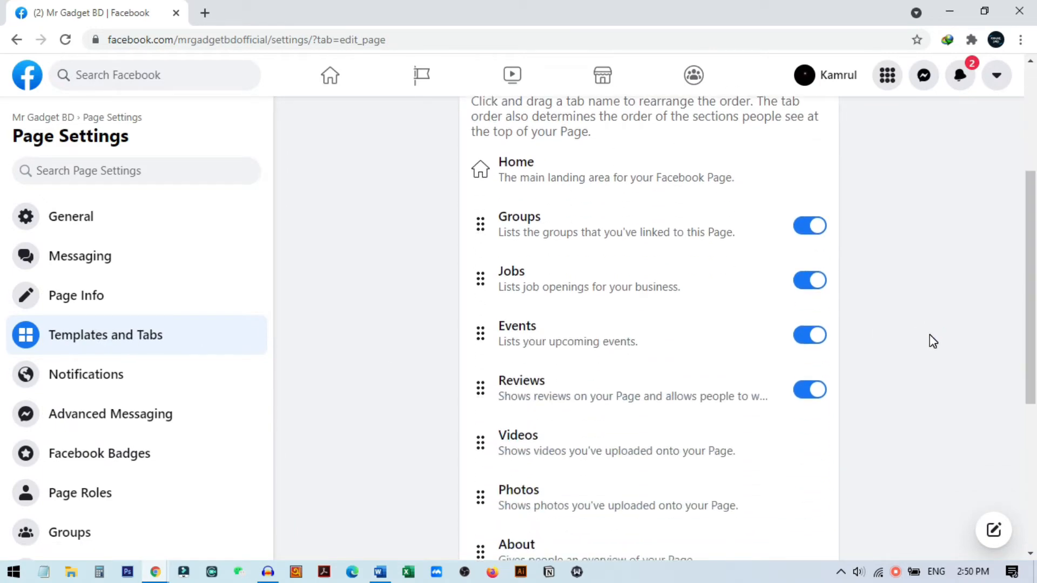
mouse_move(628, 387)
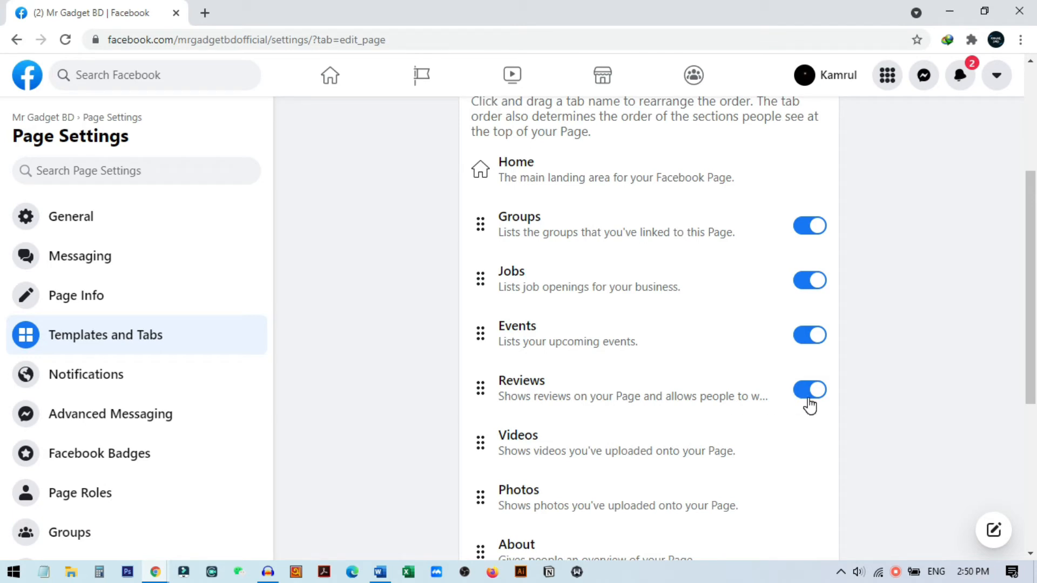
Switch off the Reviews, Events and Jobs tabs, leaving Groups on, and head back to the page
click(809, 389)
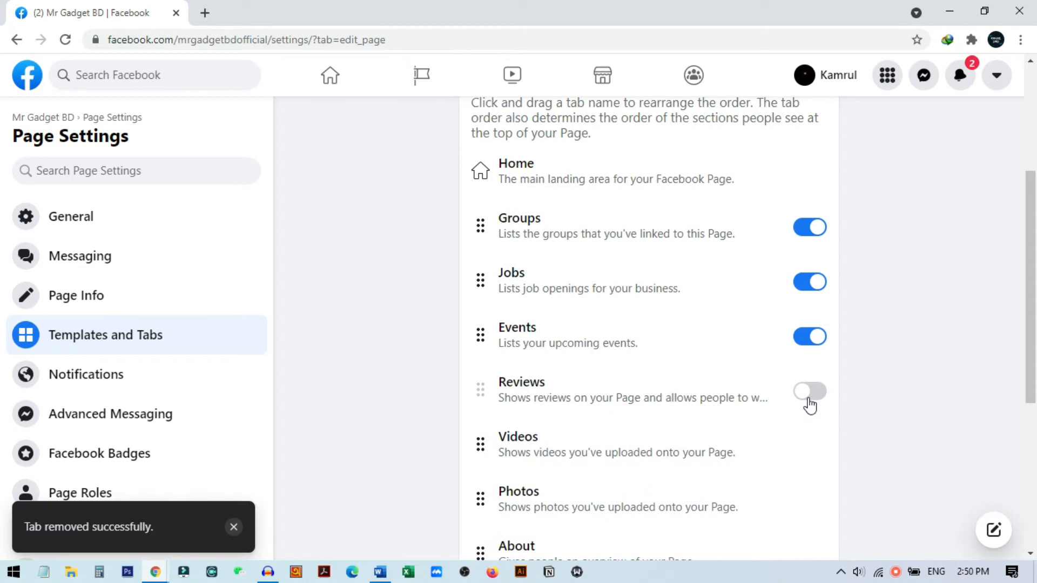
mouse_move(738, 340)
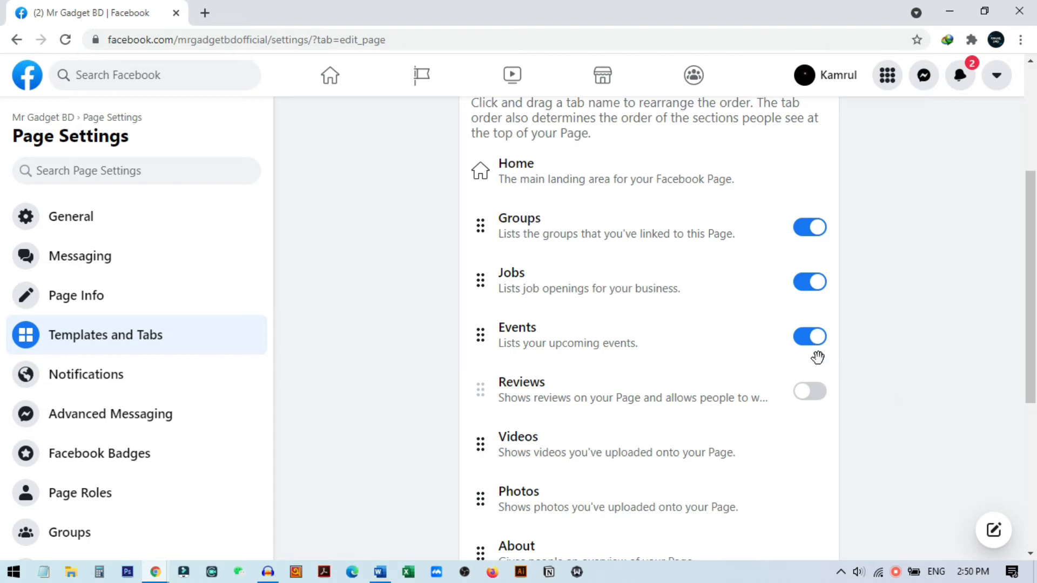
click(808, 337)
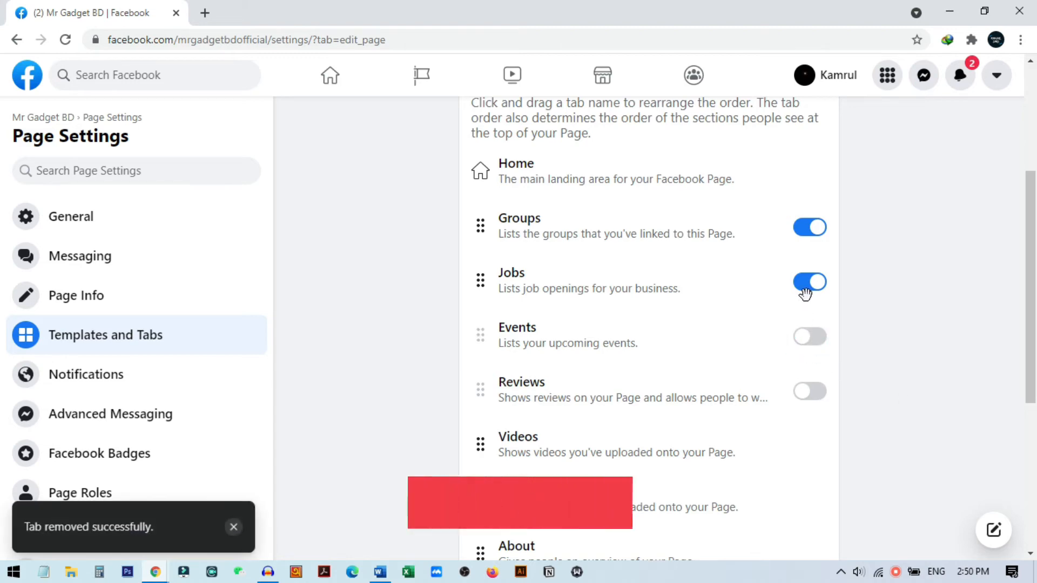
click(808, 281)
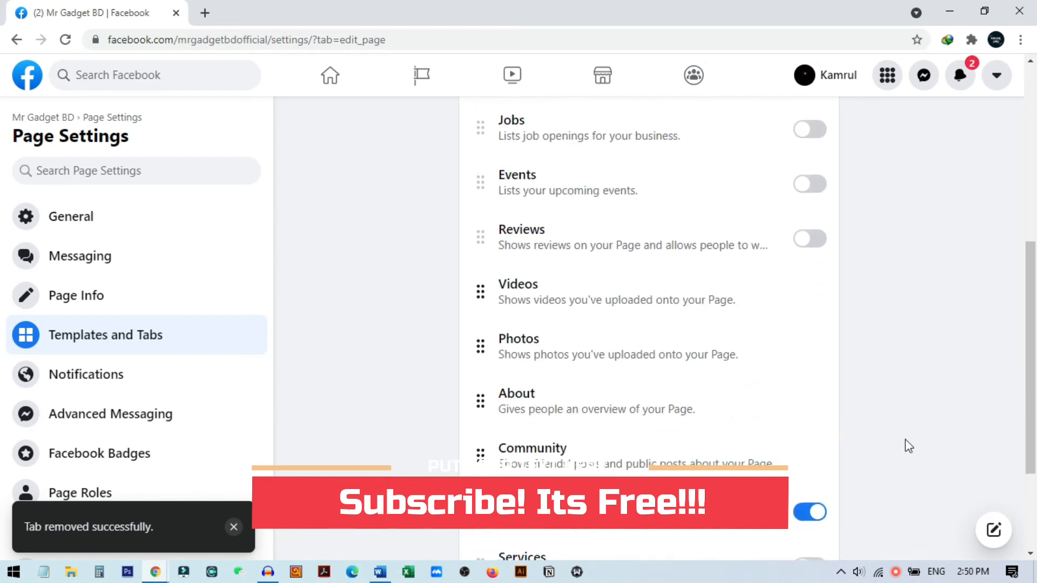
scroll(down, 3)
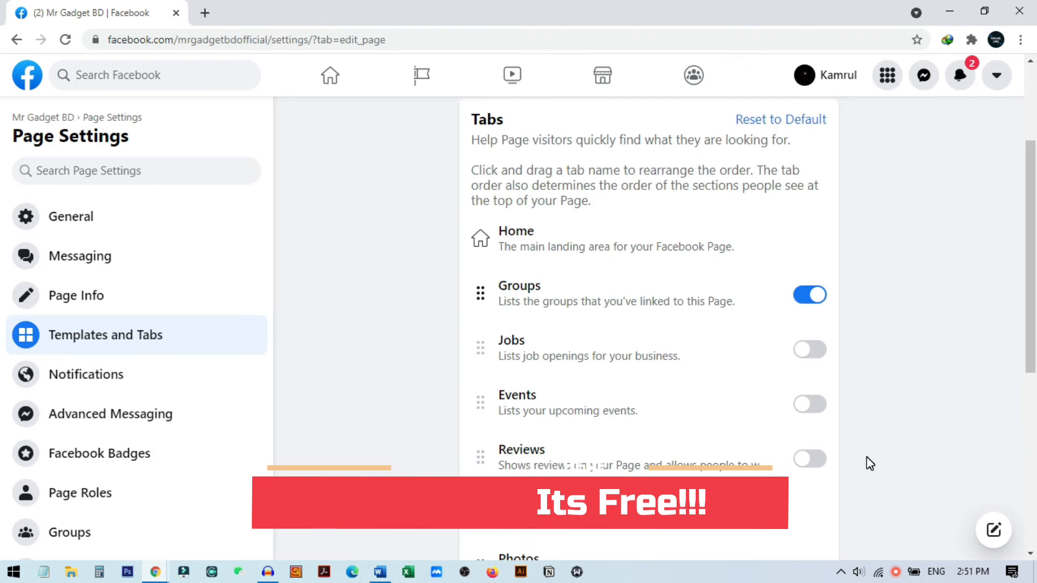
click(43, 116)
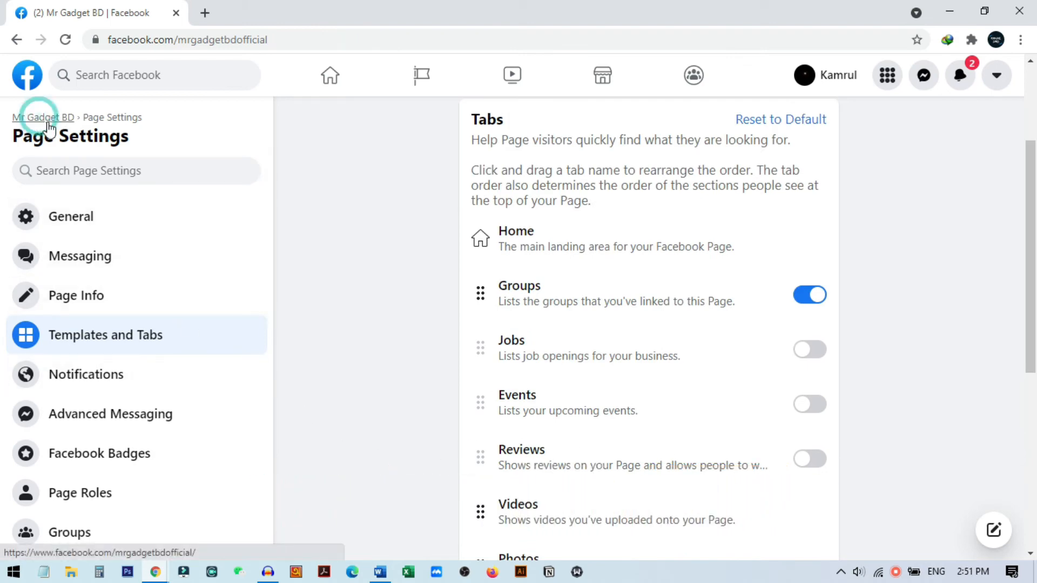
Confirm on the Mr Gadget BD page that only Groups, Videos, Photos, About and Community remain under the tabs and More
click(36, 117)
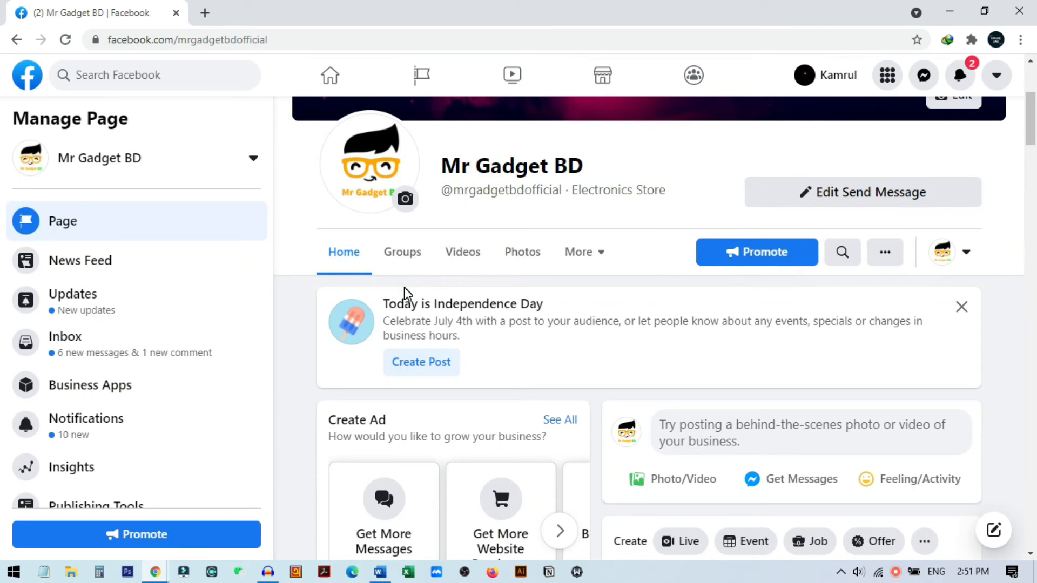
mouse_move(581, 271)
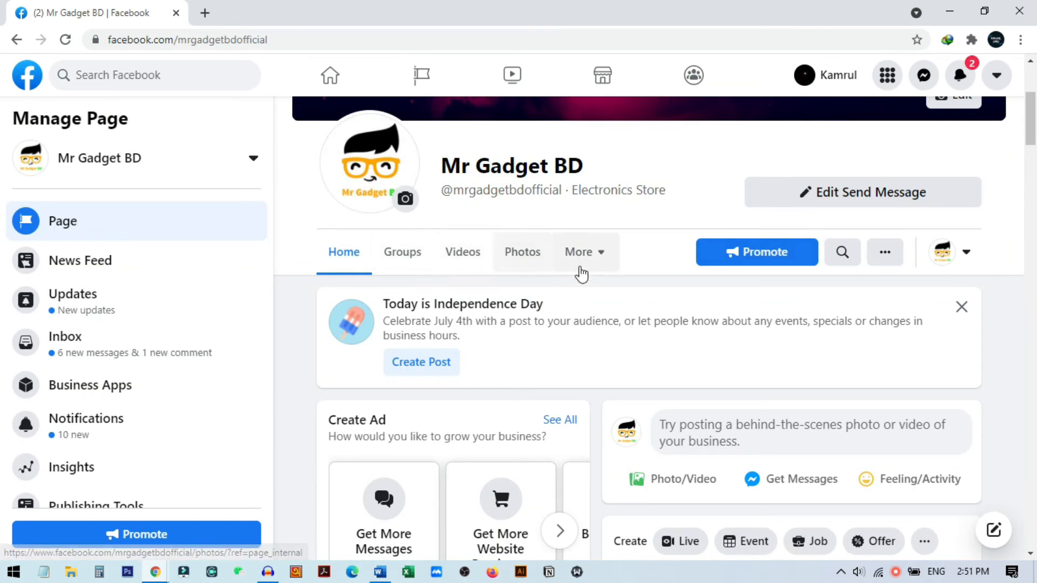
click(578, 252)
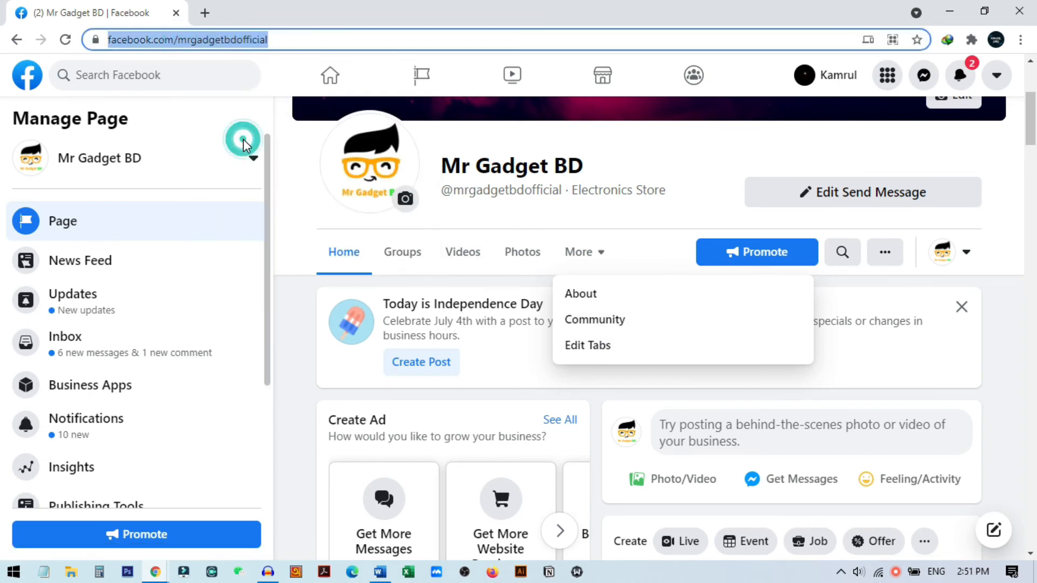
View Mr Gadget BD logged out in a new incognito window, showing no Reviews, Events or Jobs tabs
click(1021, 40)
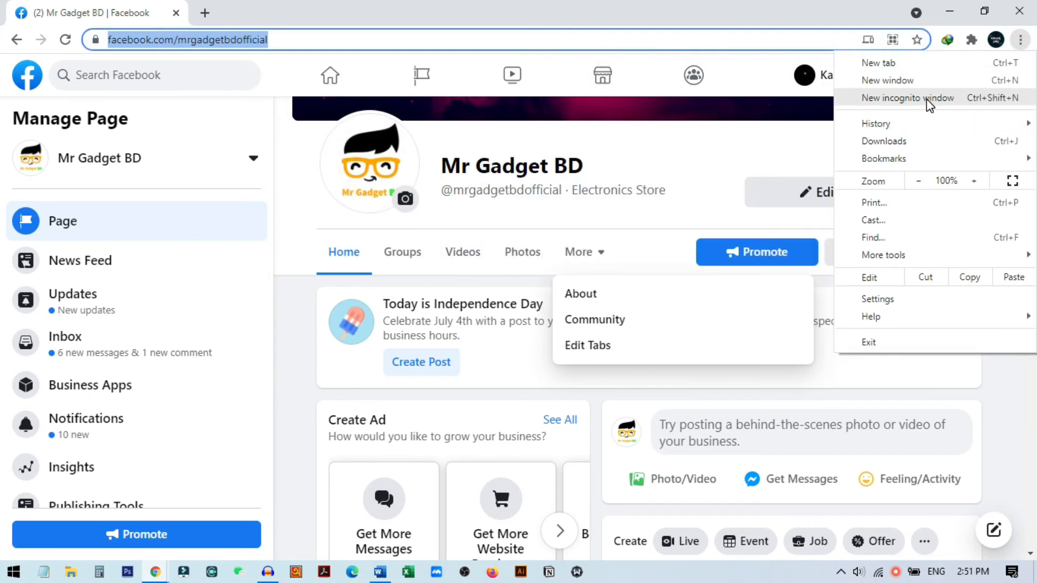
click(906, 98)
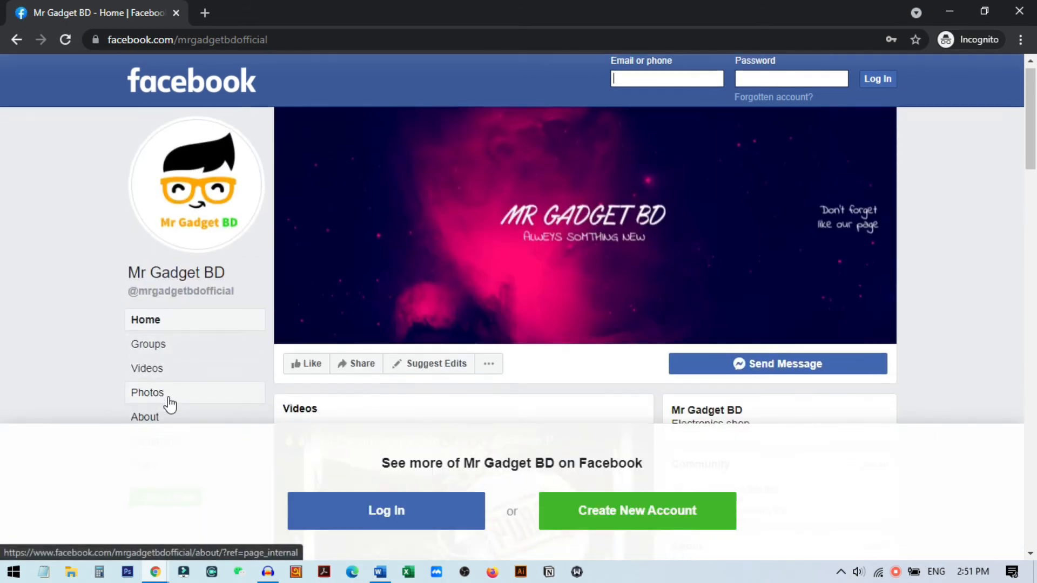
scroll(down, 3)
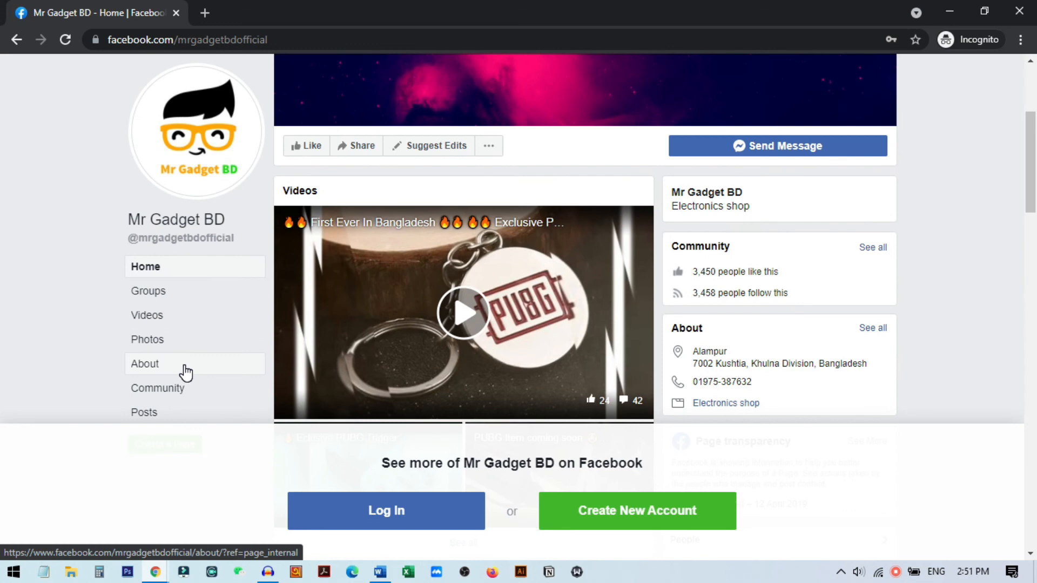